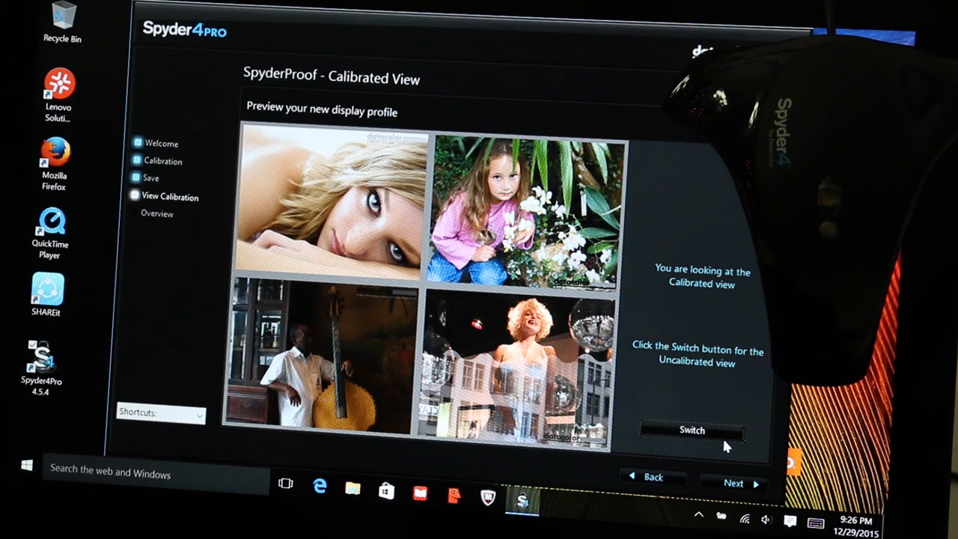
Step: Advance from the SpyderProof Calibrated View to the Profile Overview showing 70% of sRGB gamut
{"action": "left_click", "coordinate": [733, 482]}
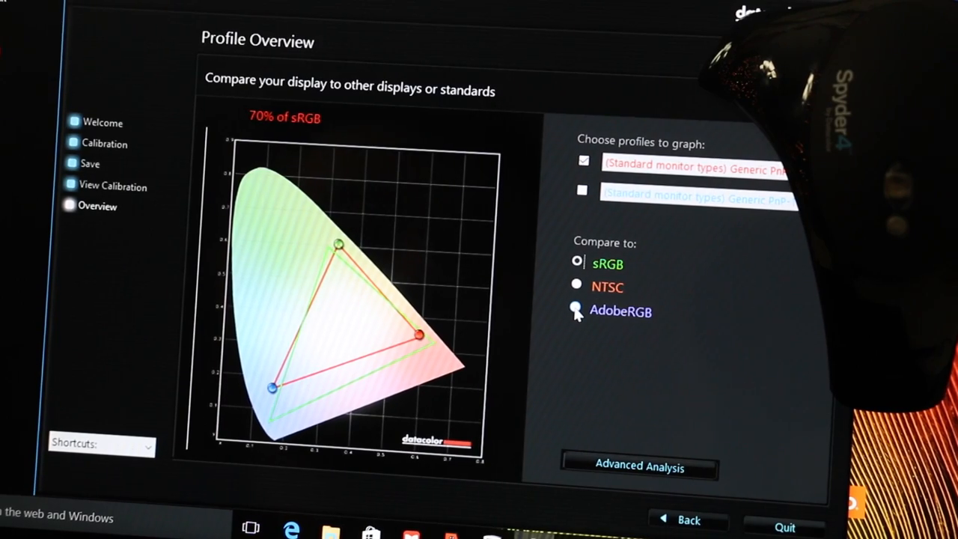